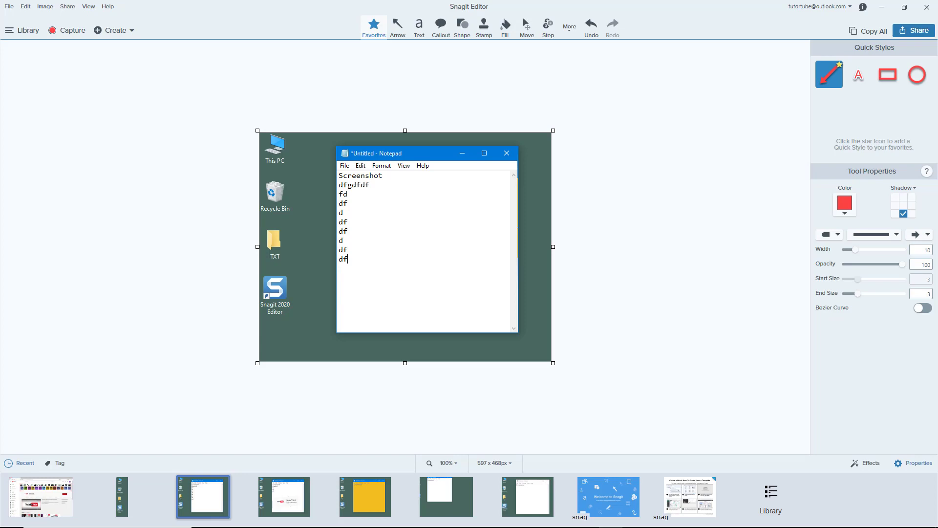
mouse_move(545, 50)
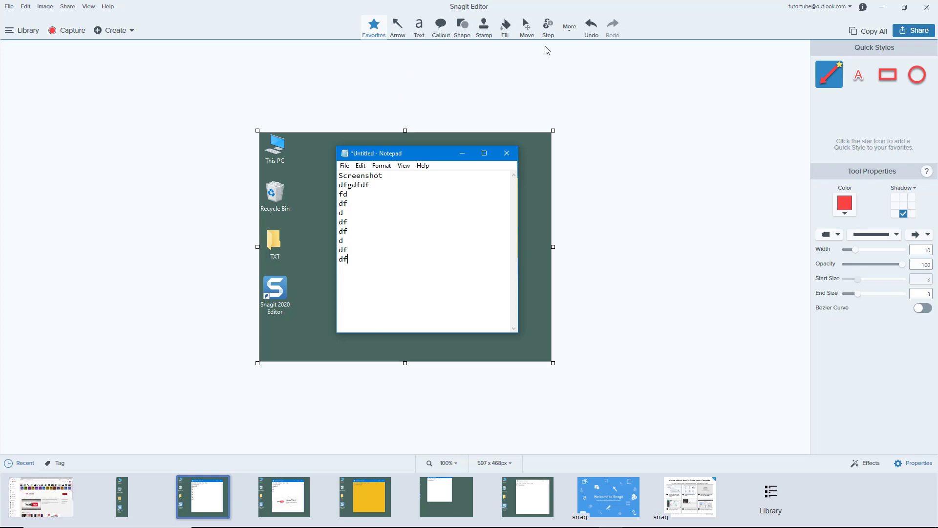
Step: Activate the Step tool to place numbered markers on the screenshot
left_click(547, 23)
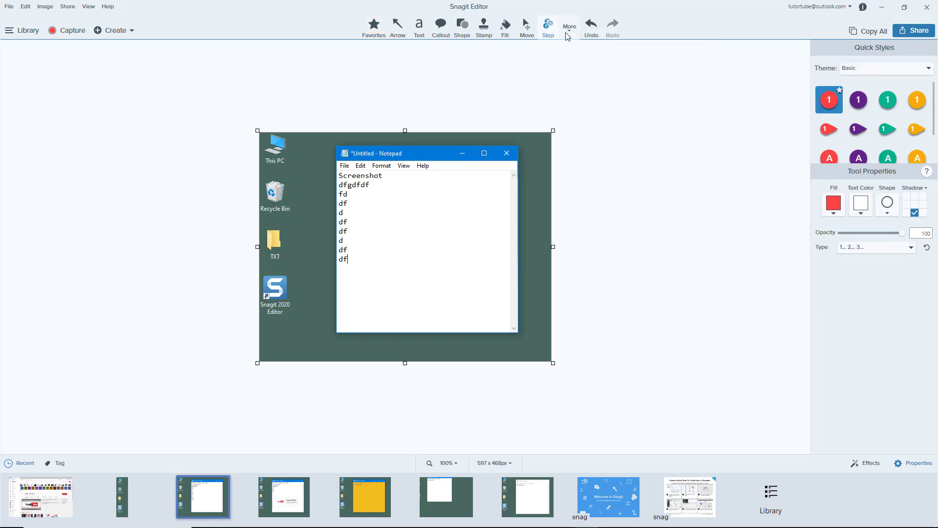
Step: Change the step marker Quick Styles theme to Urban
left_click(568, 25)
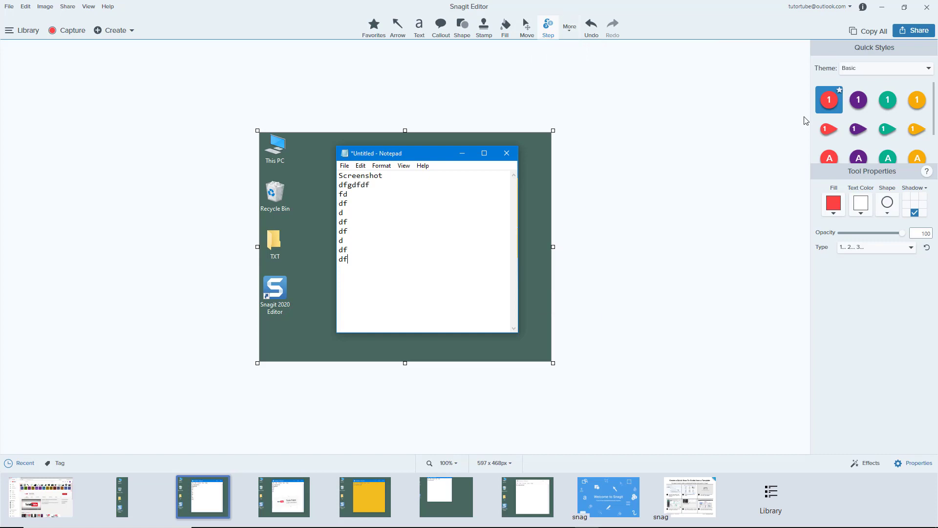
mouse_move(829, 129)
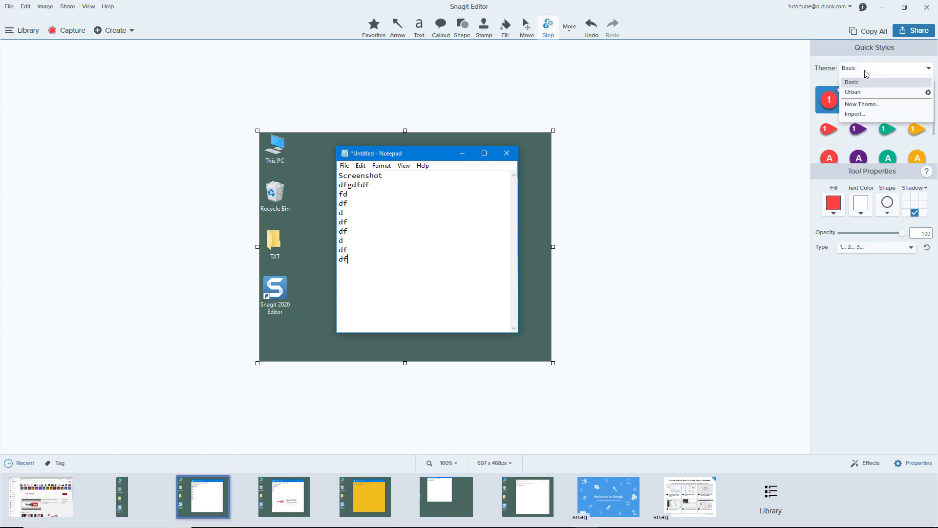
left_click(852, 92)
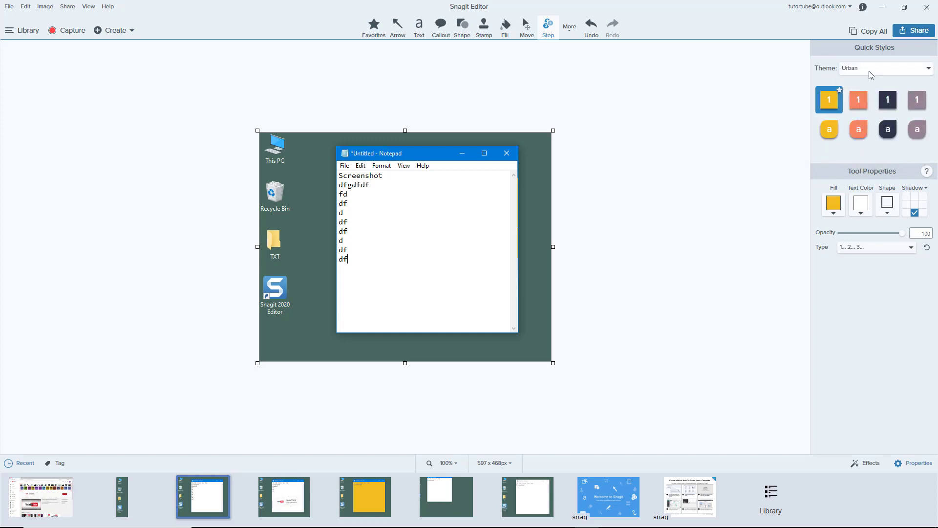
mouse_move(829, 105)
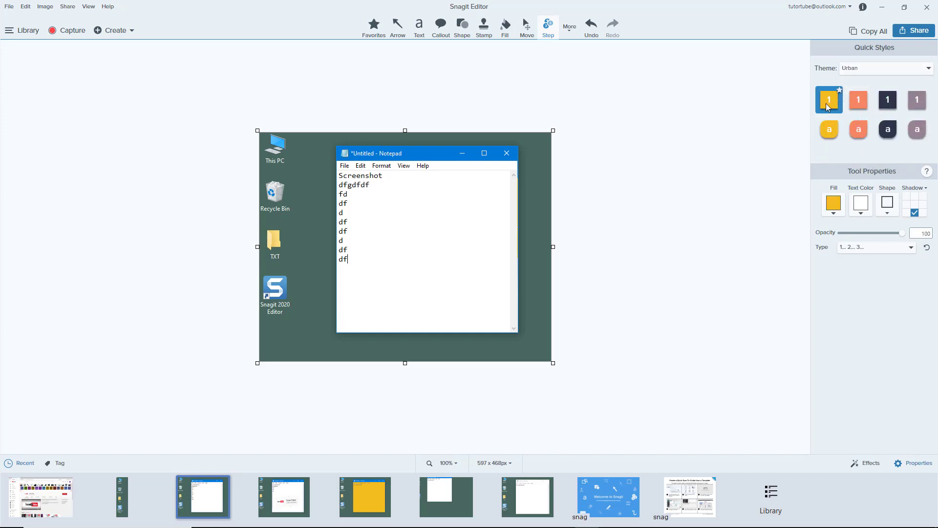
Step: Place a dark Urban step 1, then lettered markers a–e and a–c using the dark lettered style
left_click(887, 100)
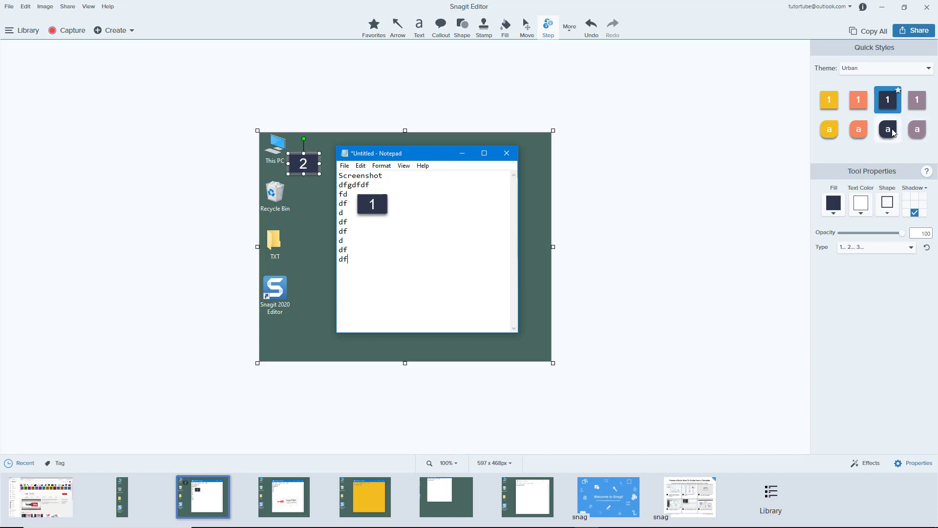
left_click(887, 129)
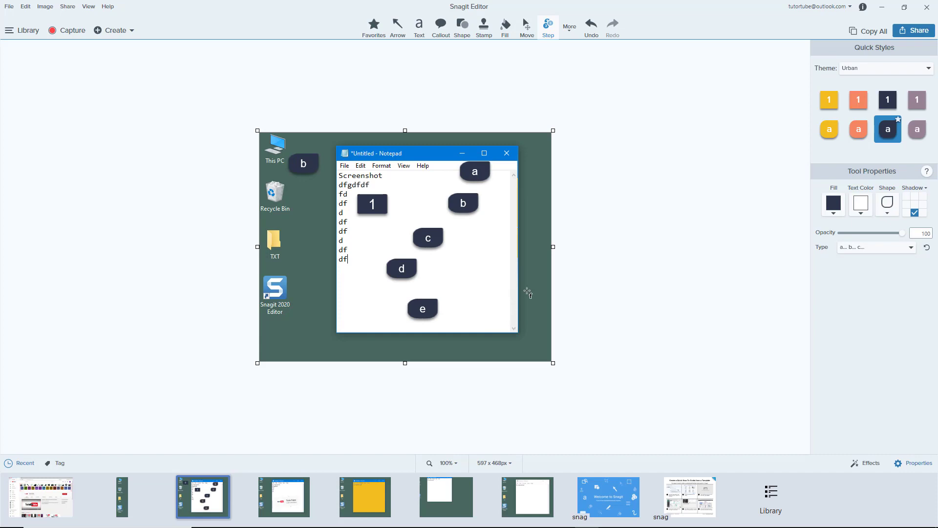
mouse_move(926, 247)
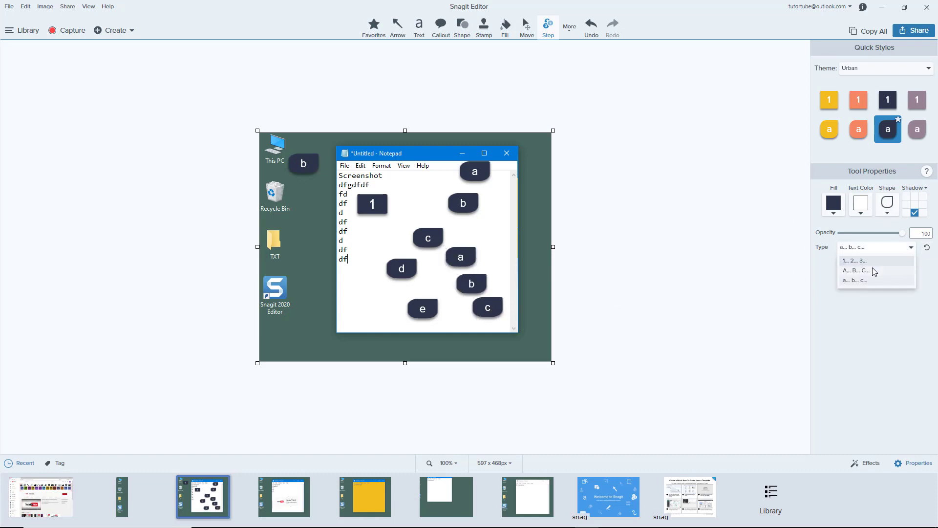
Step: Set marker numbering to uppercase letters and place steps A–D beside the desktop icons
left_click(855, 271)
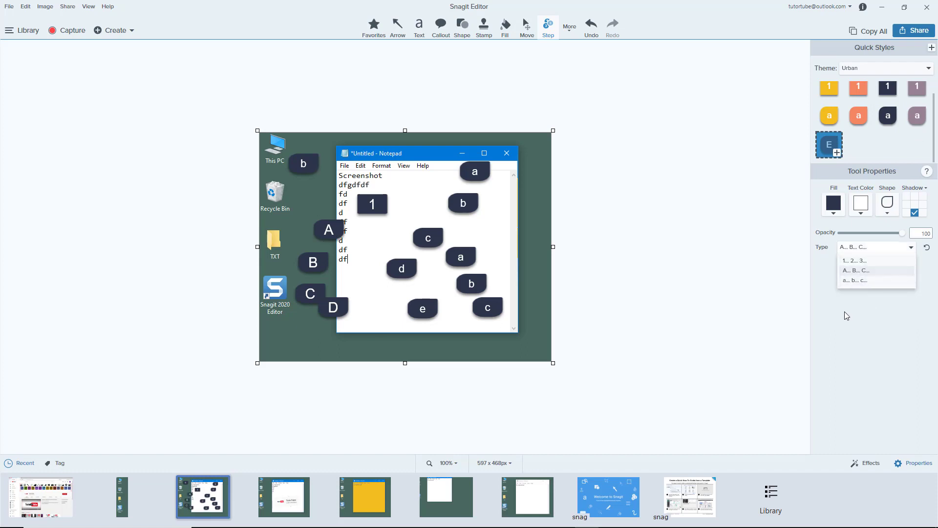
mouse_move(859, 281)
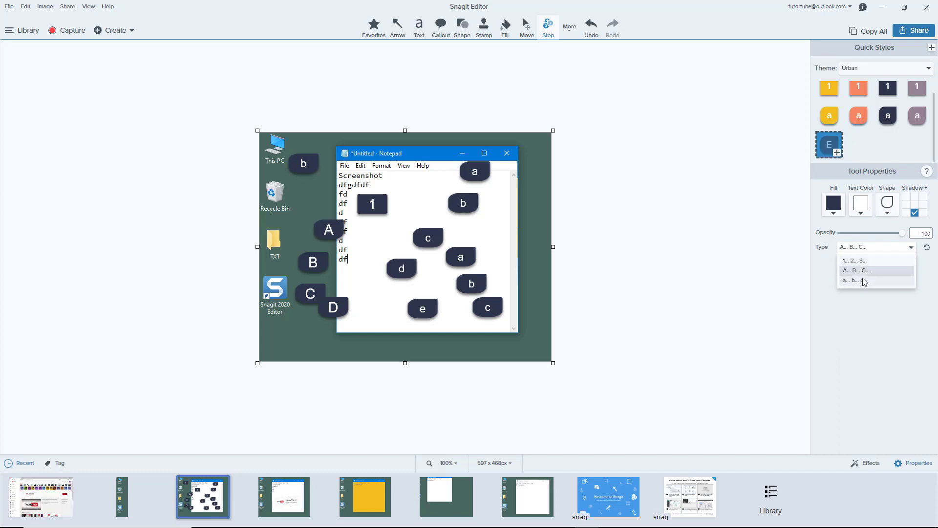
left_click(856, 270)
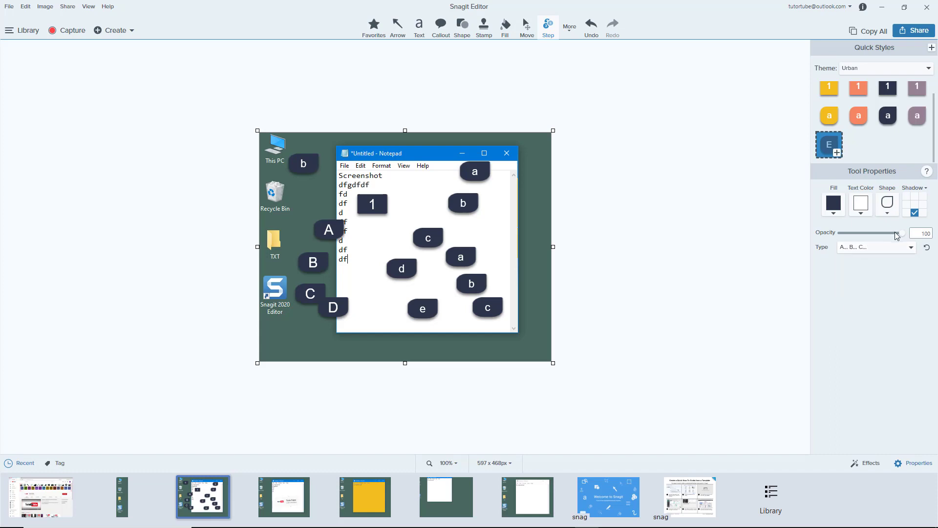
Step: Give the selected c marker a blue fill, yellow letter, and keep the rounded rectangle shape
left_click(427, 238)
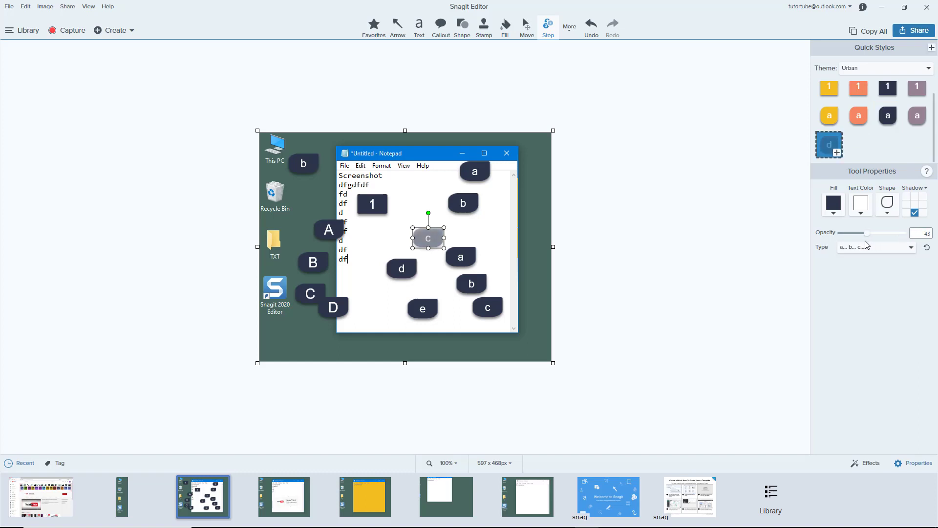
left_click(832, 203)
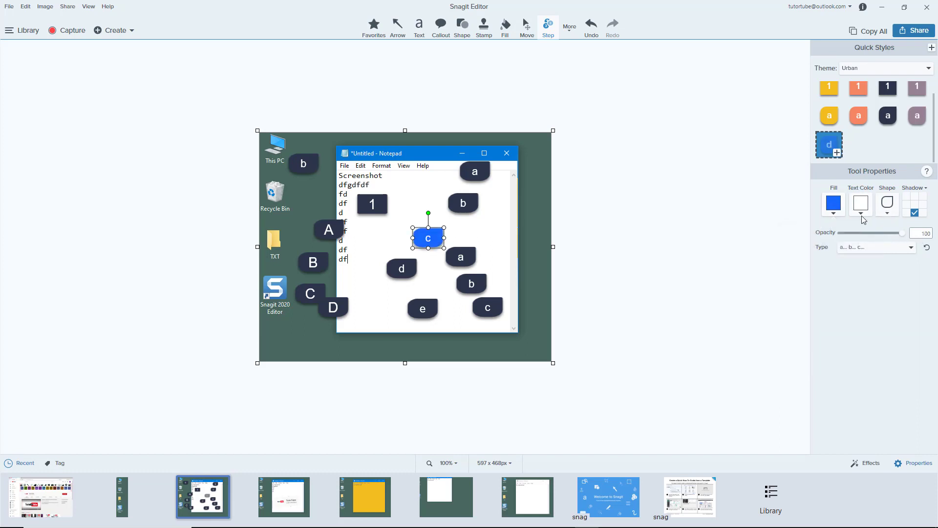
left_click(860, 203)
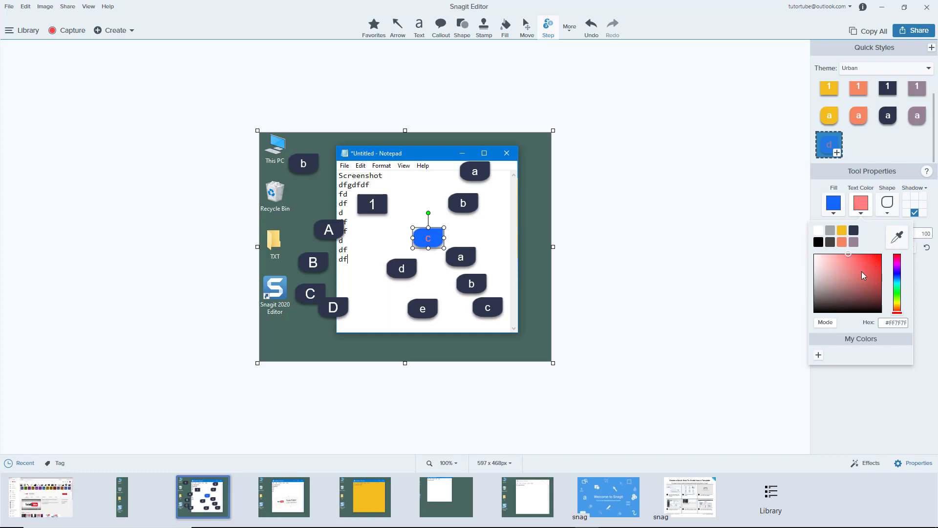
left_click(841, 230)
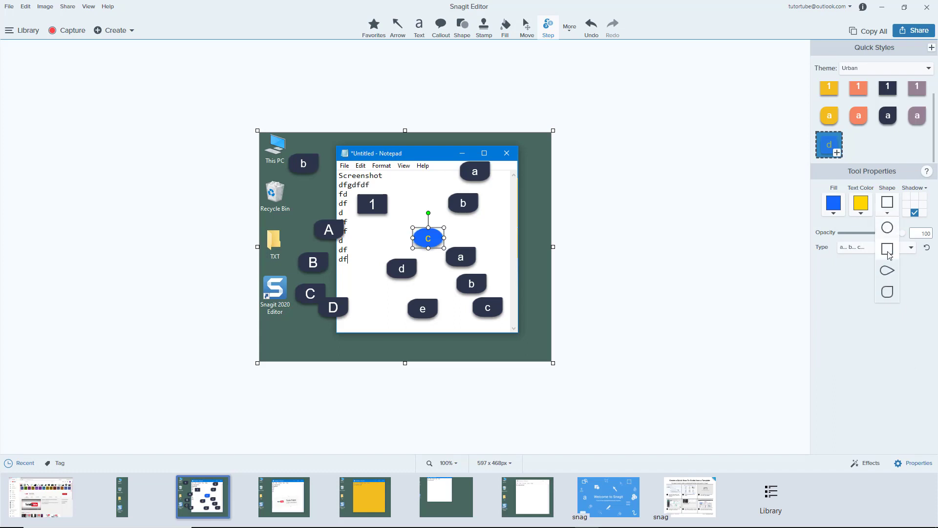
left_click(888, 201)
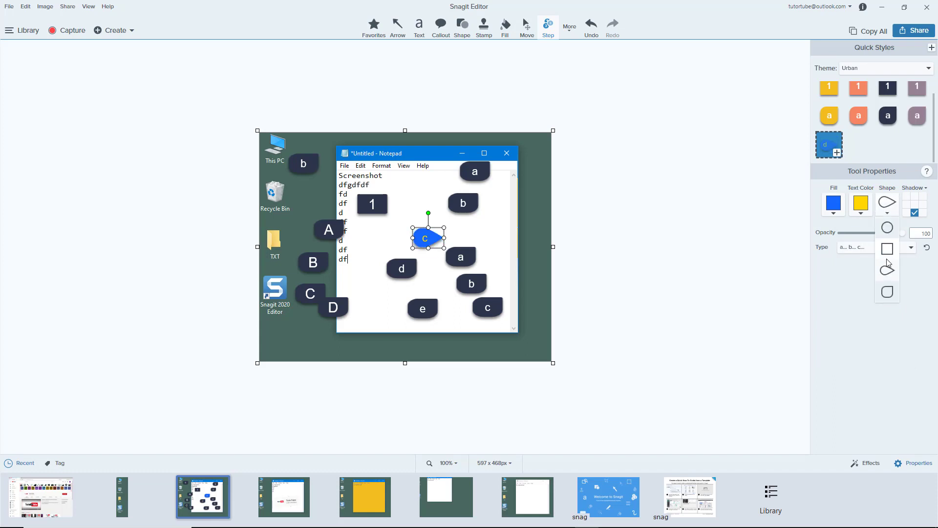
left_click(887, 248)
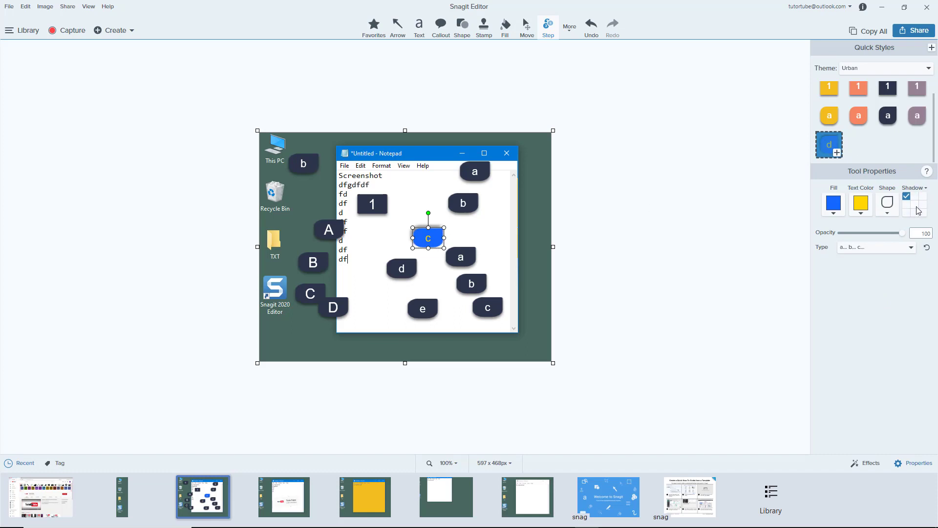
Step: Expand the marker's shadow settings and its shadow colour choices
left_click(912, 188)
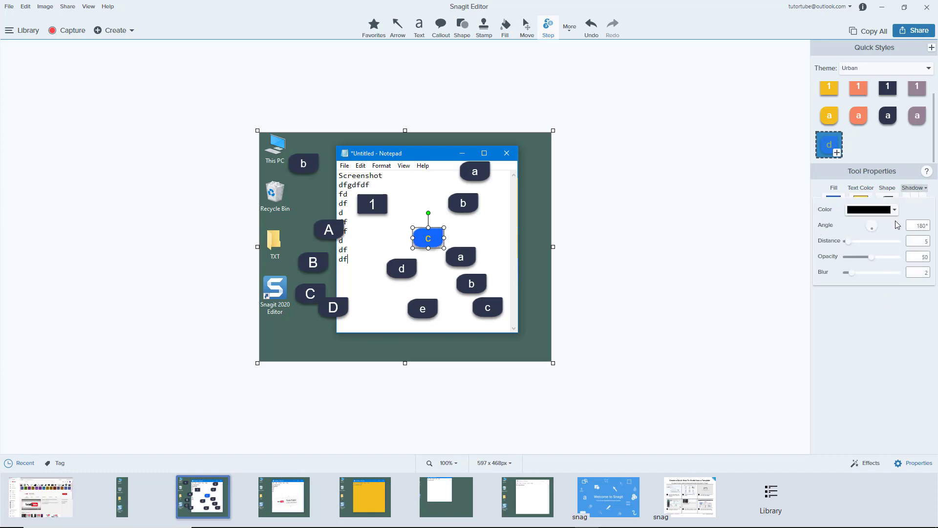
left_click(894, 209)
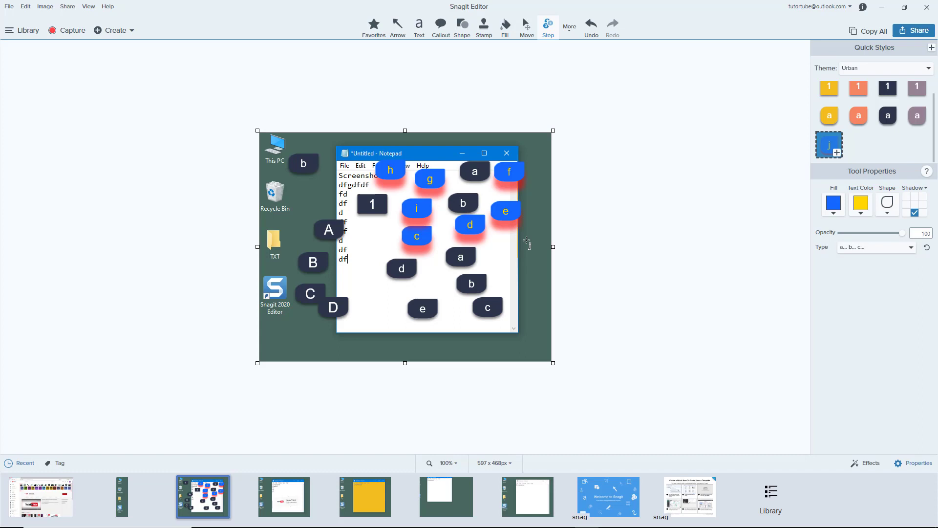
mouse_move(530, 242)
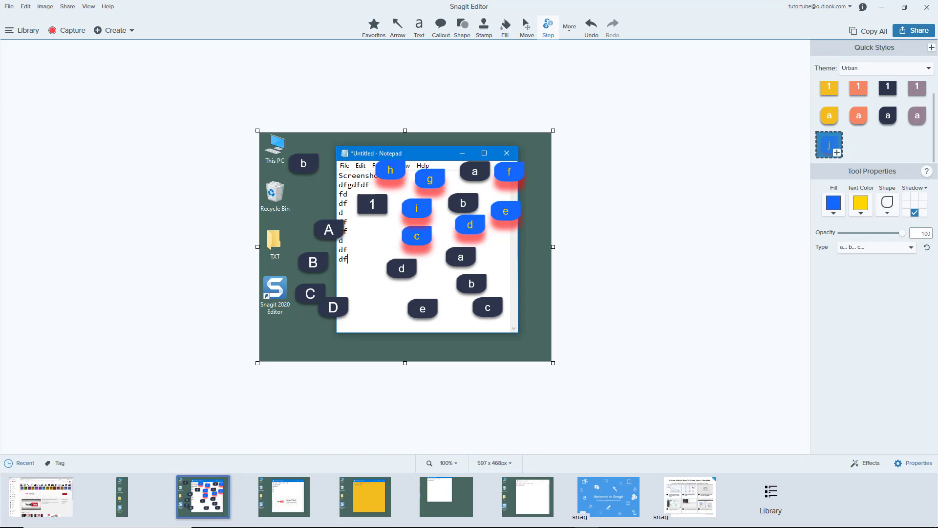